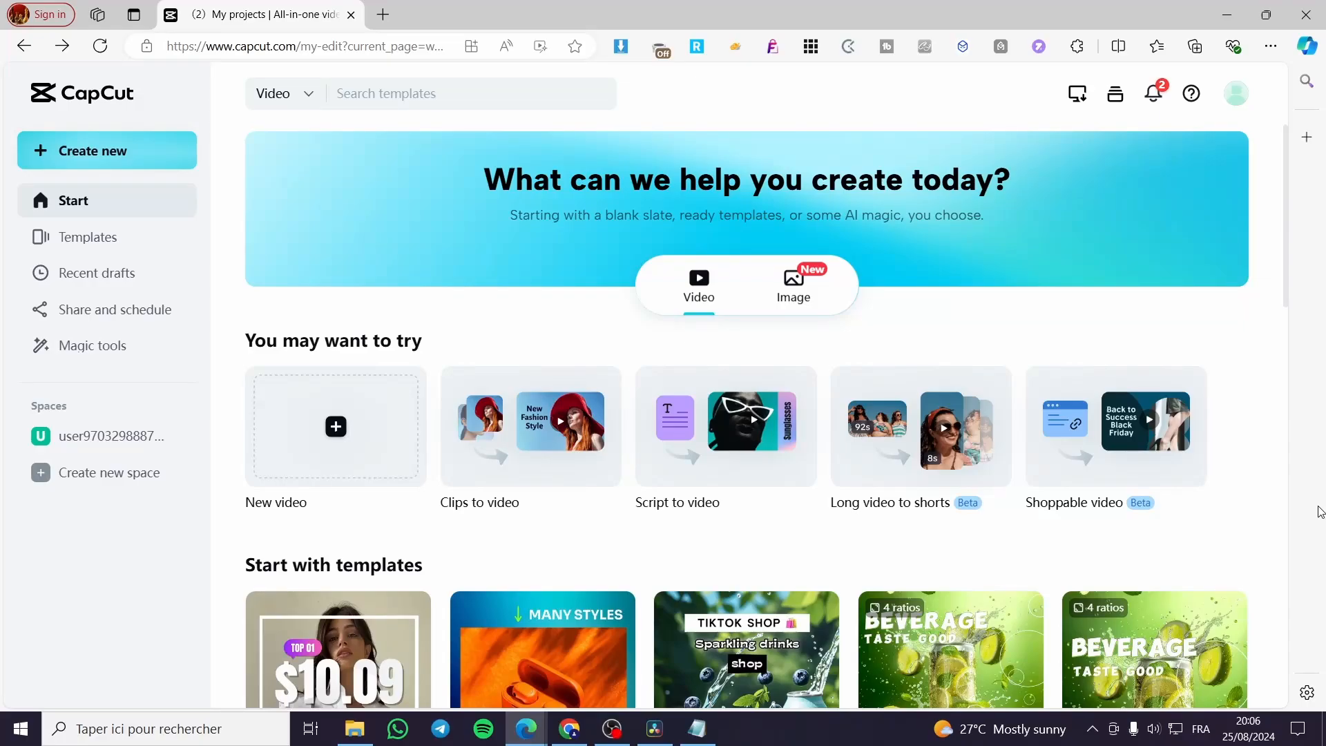
{"action": "mouse_move", "coordinate": [1287, 505]}
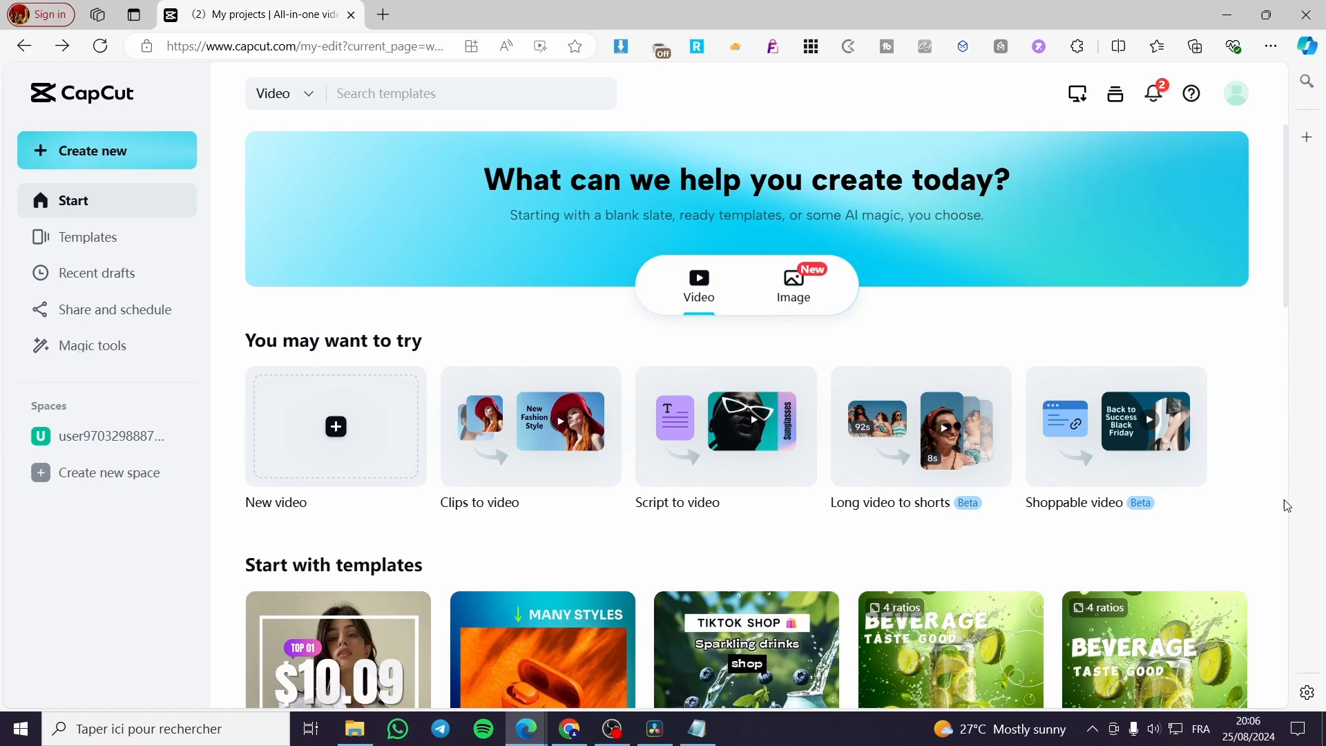
{"action": "mouse_move", "coordinate": [273, 210]}
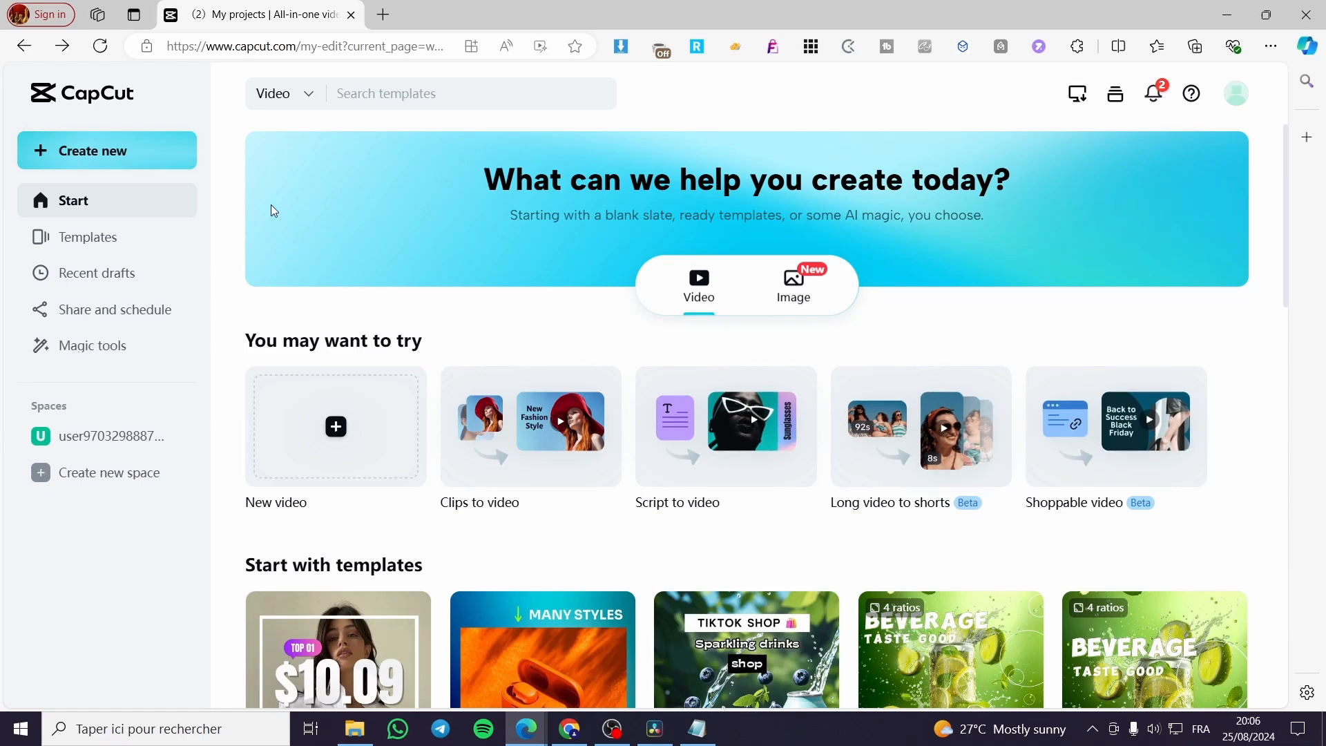
{"action": "mouse_move", "coordinate": [425, 240]}
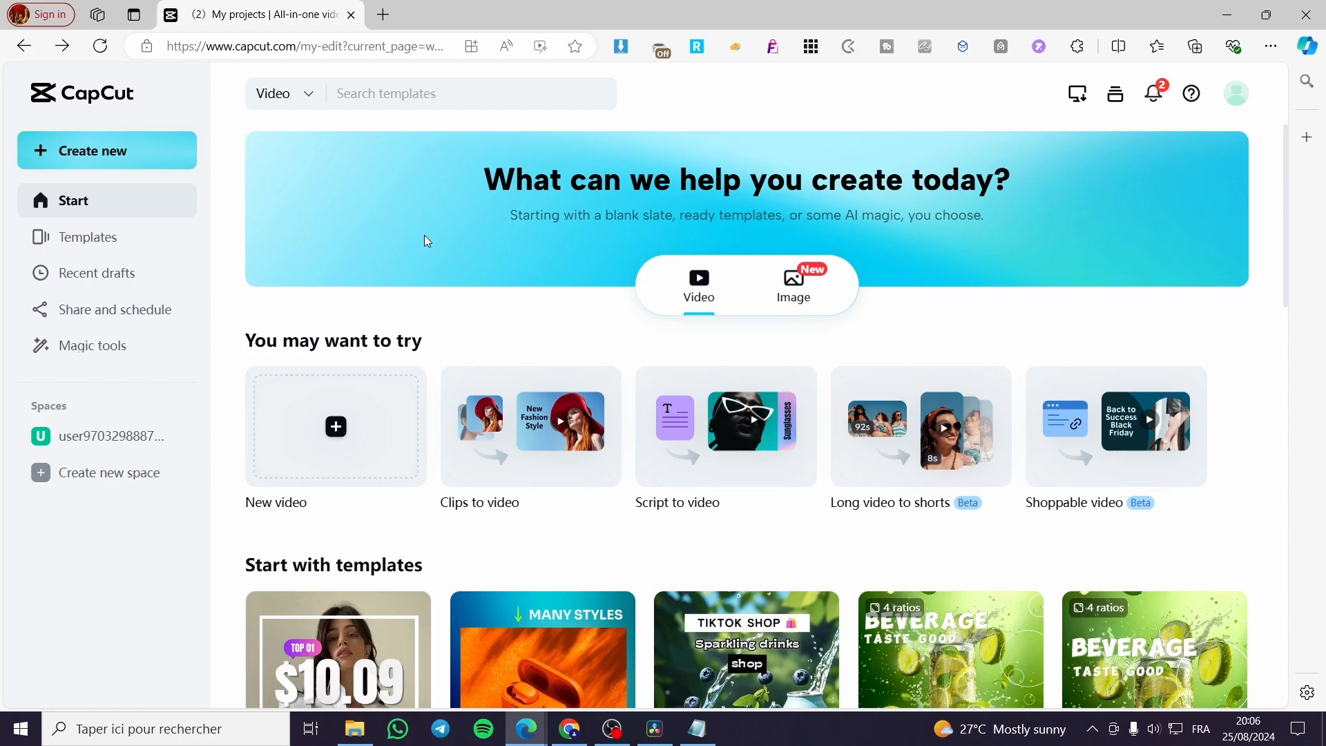
{"action": "mouse_move", "coordinate": [1208, 318]}
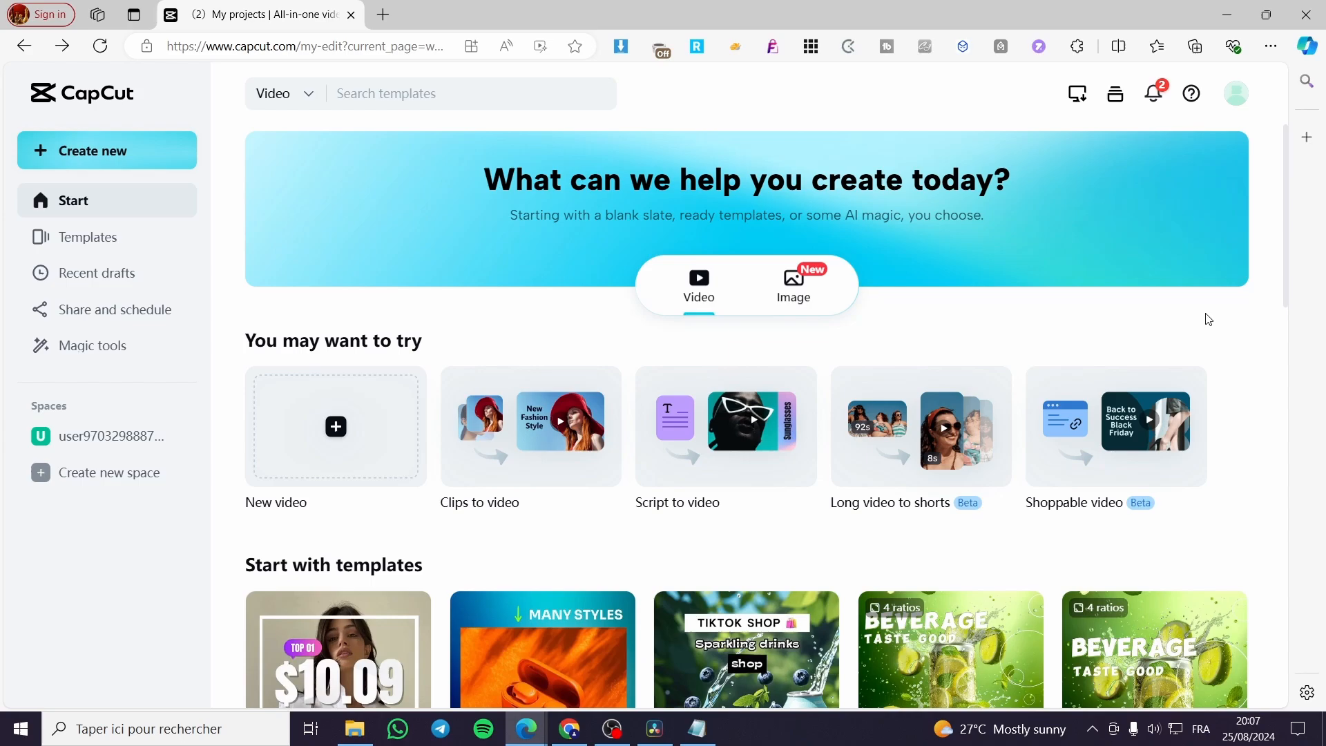
{"action": "mouse_move", "coordinate": [1287, 316]}
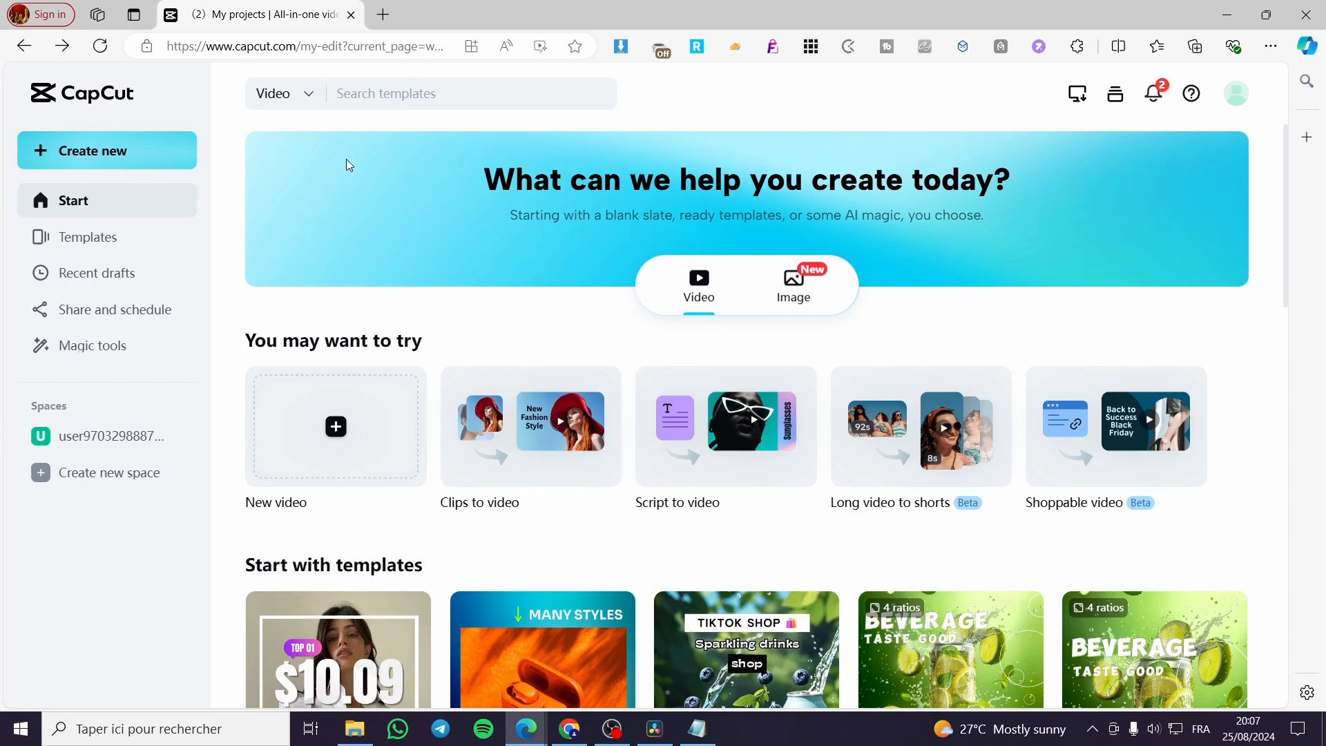
{"action": "mouse_move", "coordinate": [977, 302]}
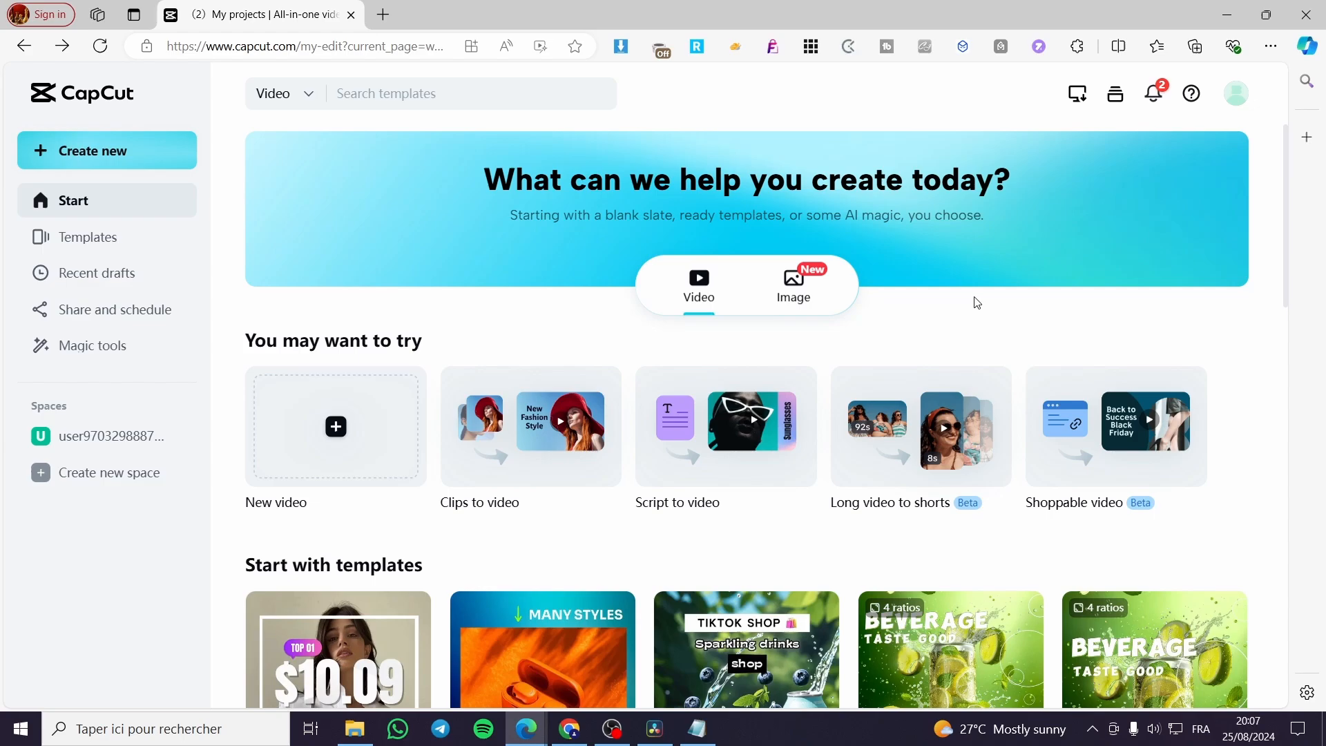
{"action": "mouse_move", "coordinate": [636, 442]}
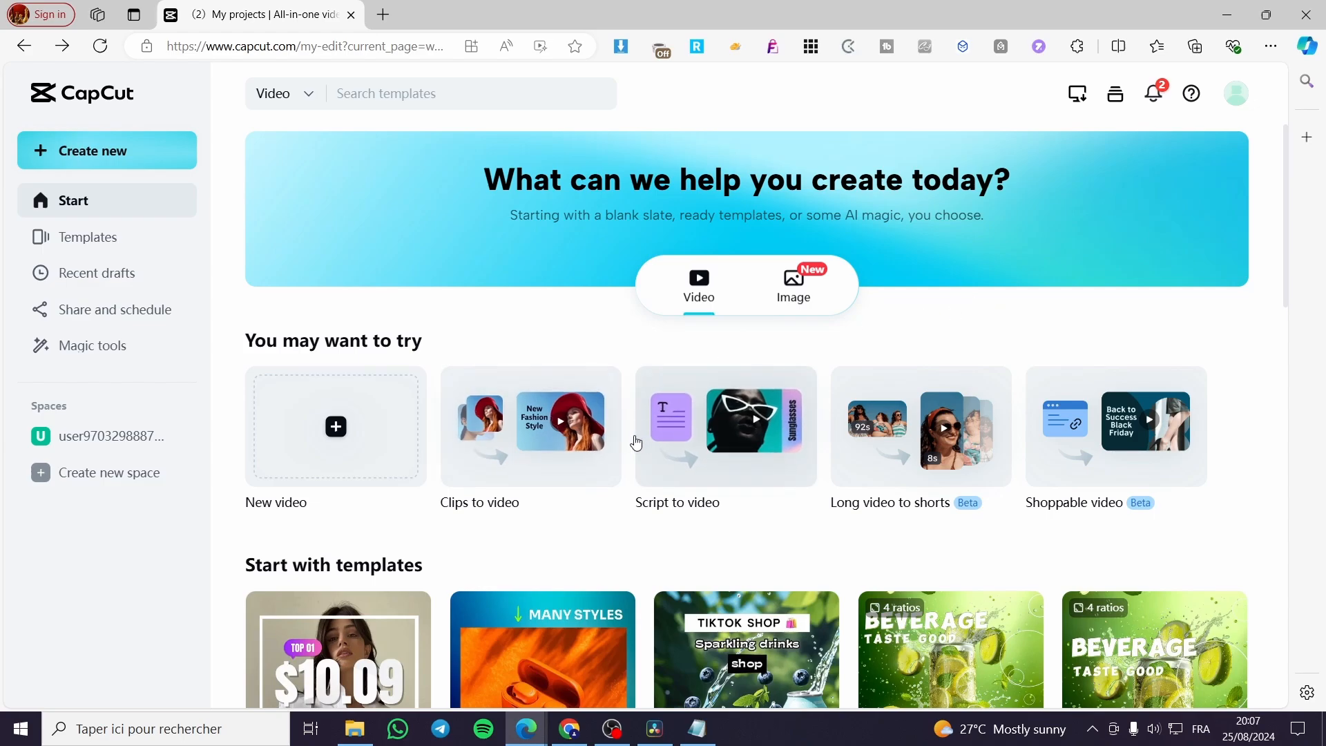
{"action": "mouse_move", "coordinate": [1007, 498]}
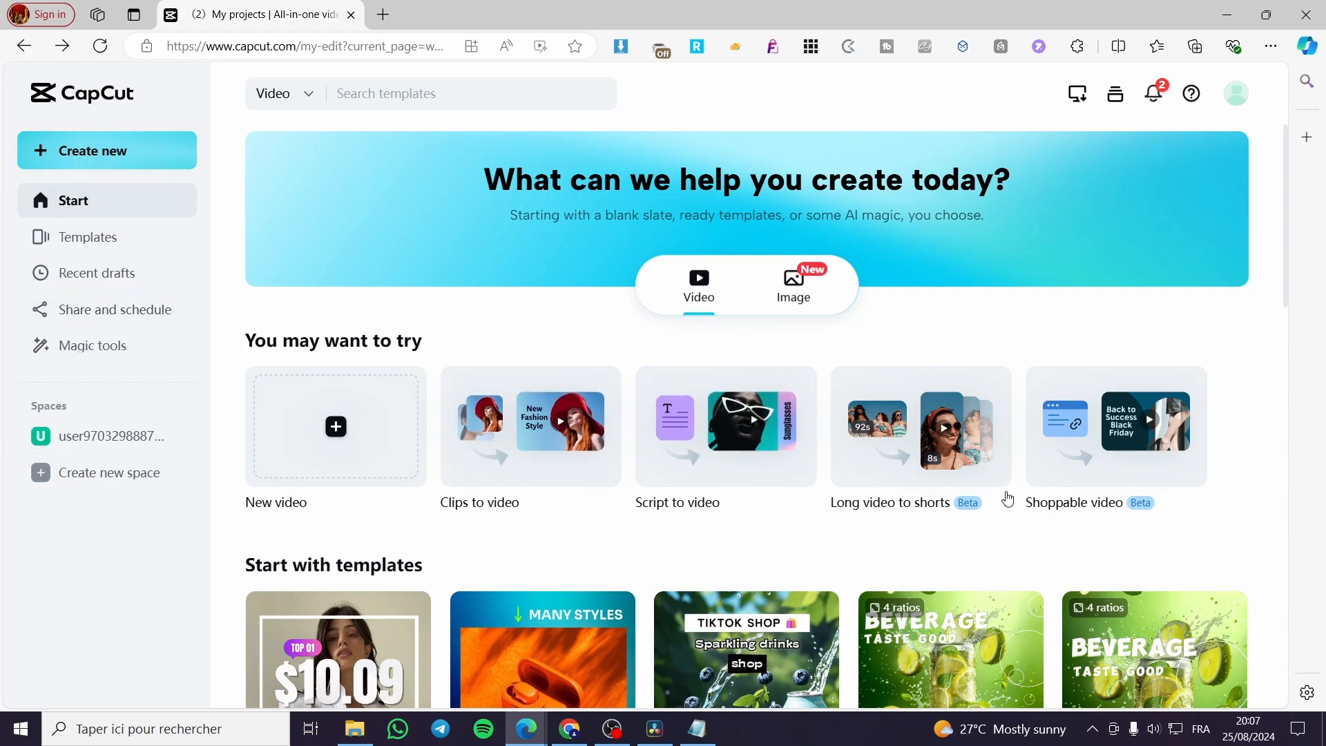
{"action": "mouse_move", "coordinate": [80, 441]}
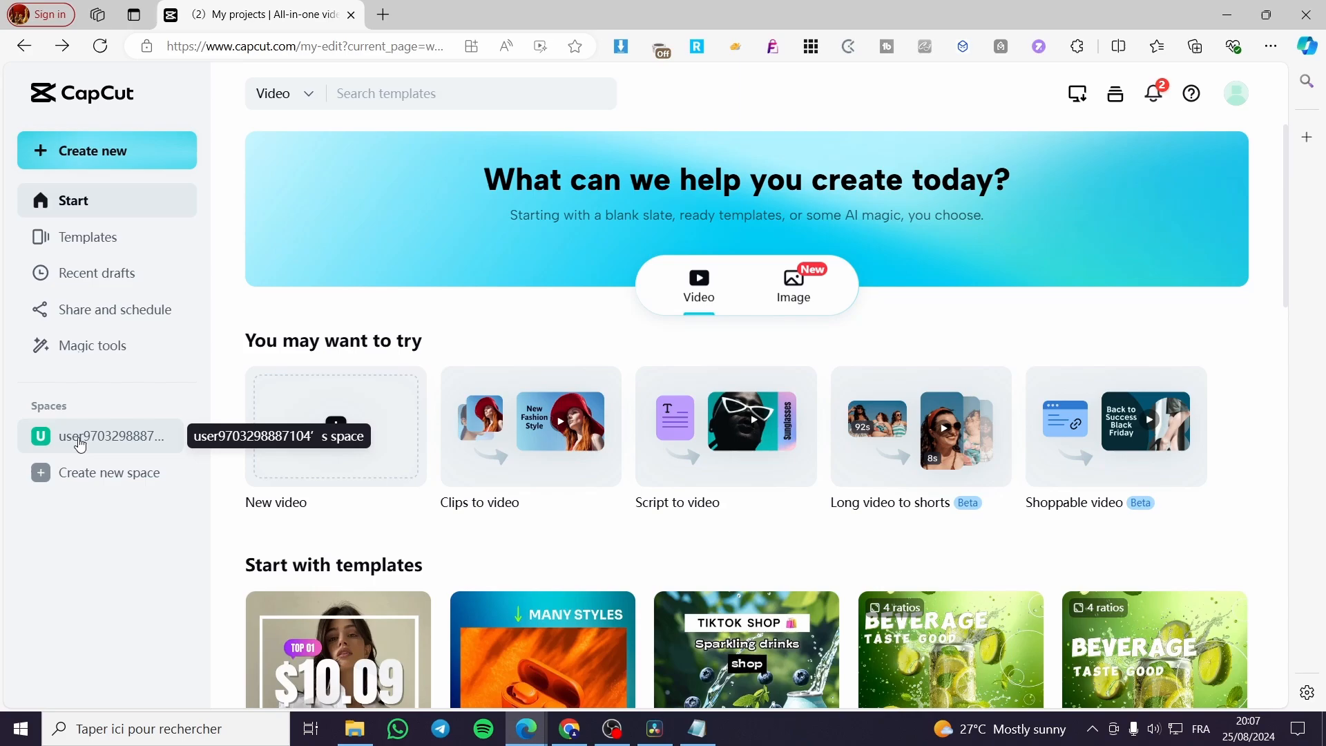
{"action": "left_click", "coordinate": [110, 435]}
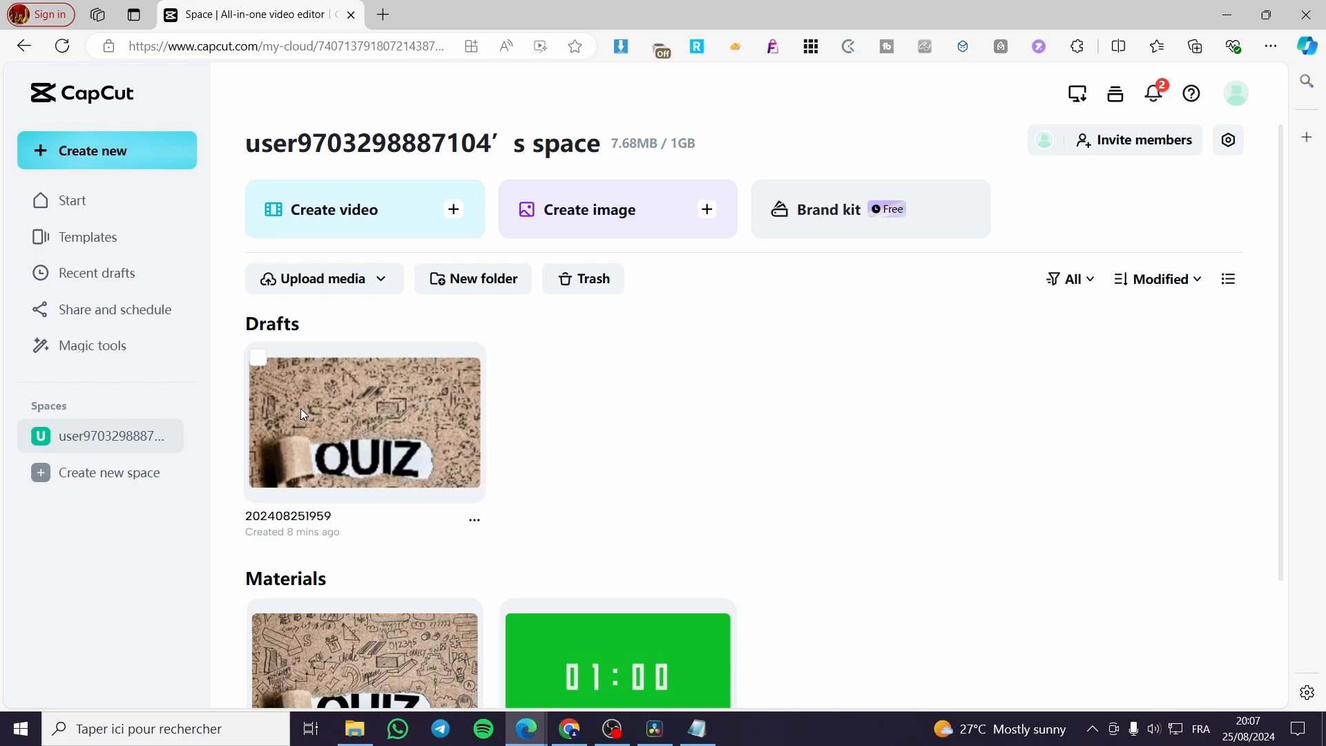
{"action": "double_click", "coordinate": [364, 421]}
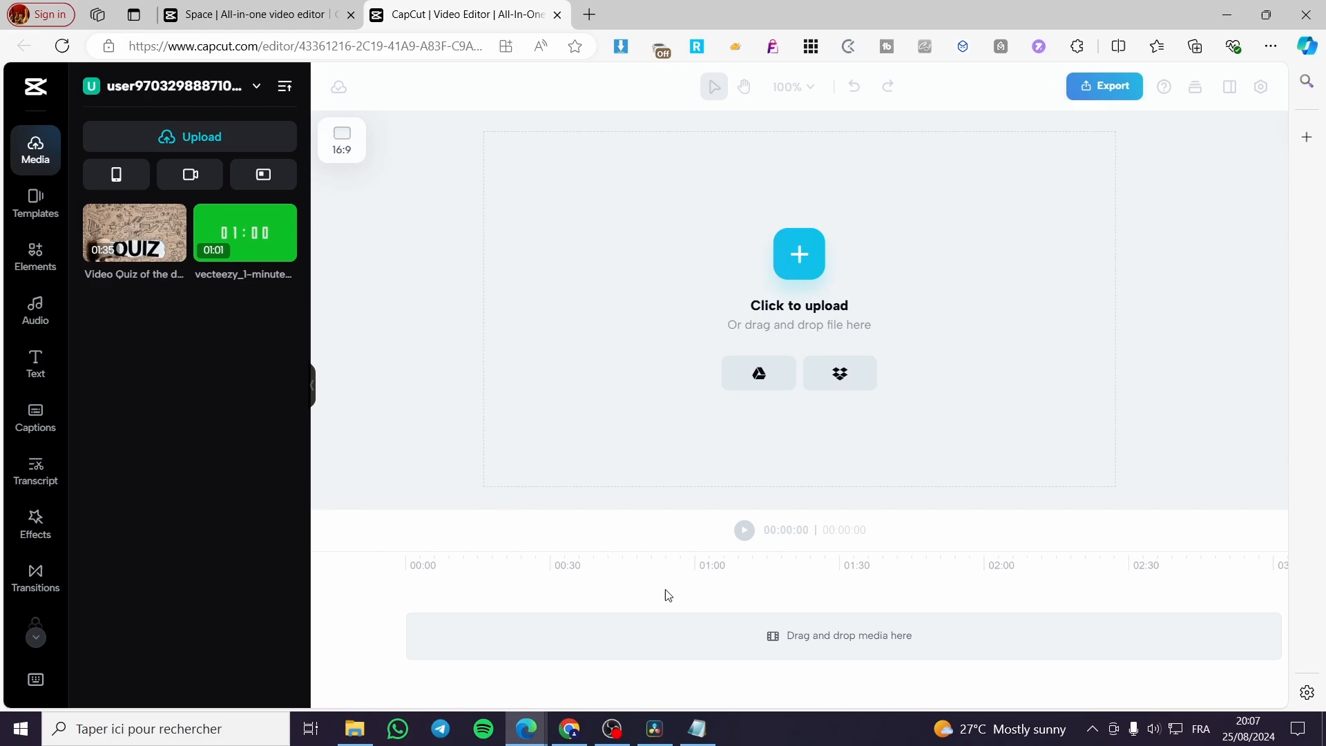
{"action": "mouse_move", "coordinate": [314, 351]}
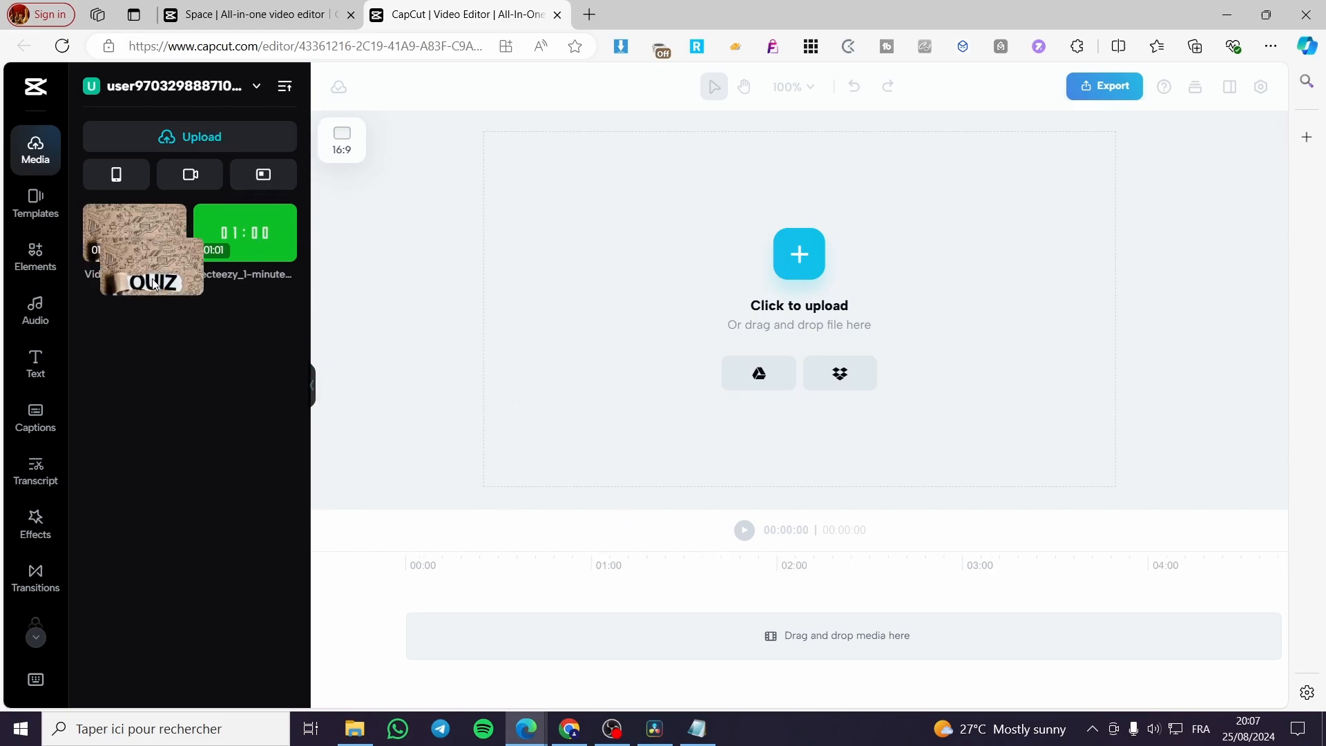
Add the Video Quiz of the day clip from Media onto the timeline
{"action": "double_click", "coordinate": [134, 232]}
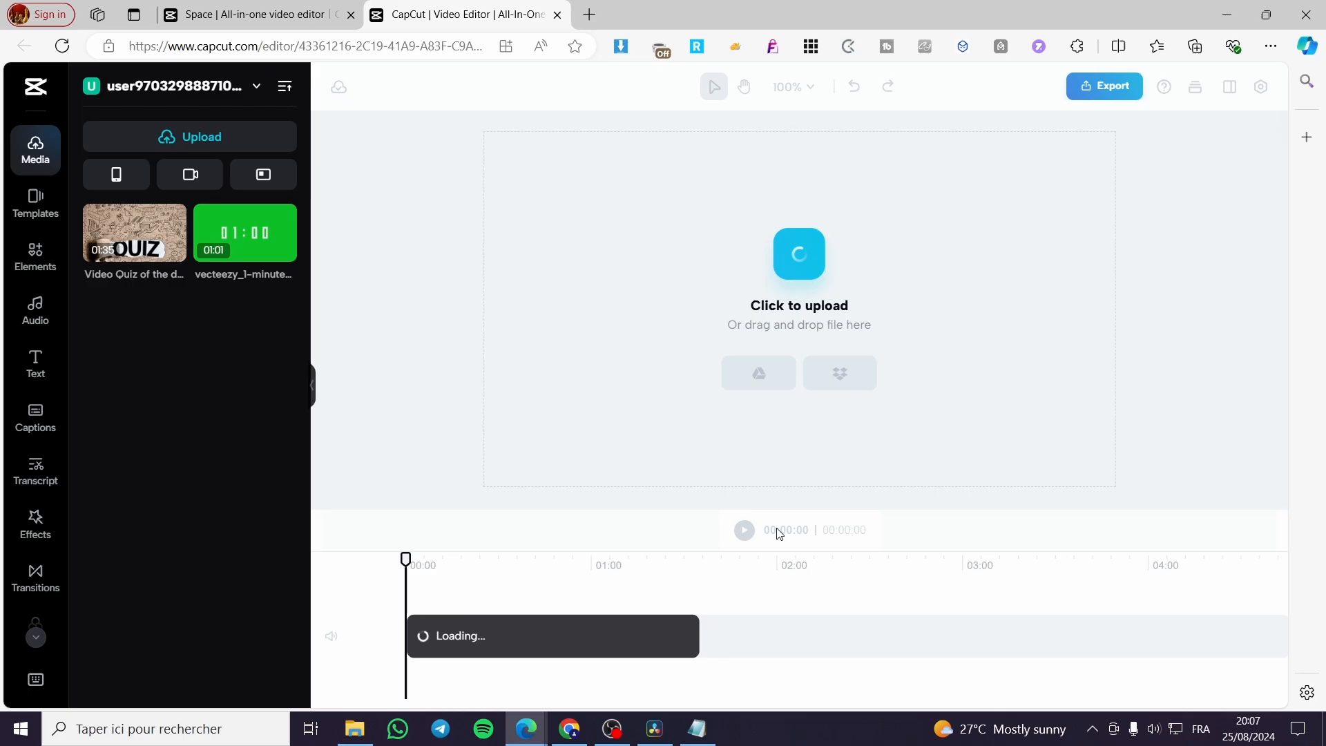
{"action": "mouse_move", "coordinate": [398, 587]}
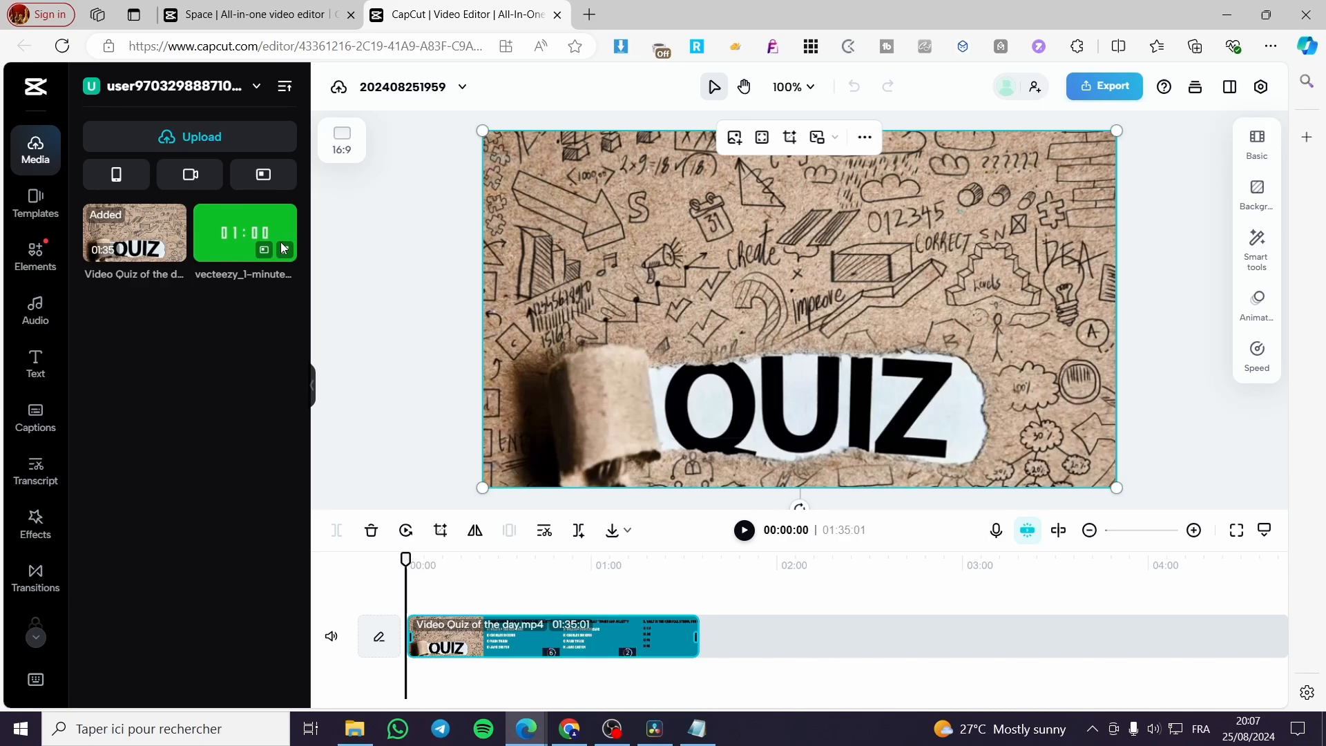
Add the 10:00 countdown video to a track above the quiz clip
{"action": "left_click", "coordinate": [190, 136]}
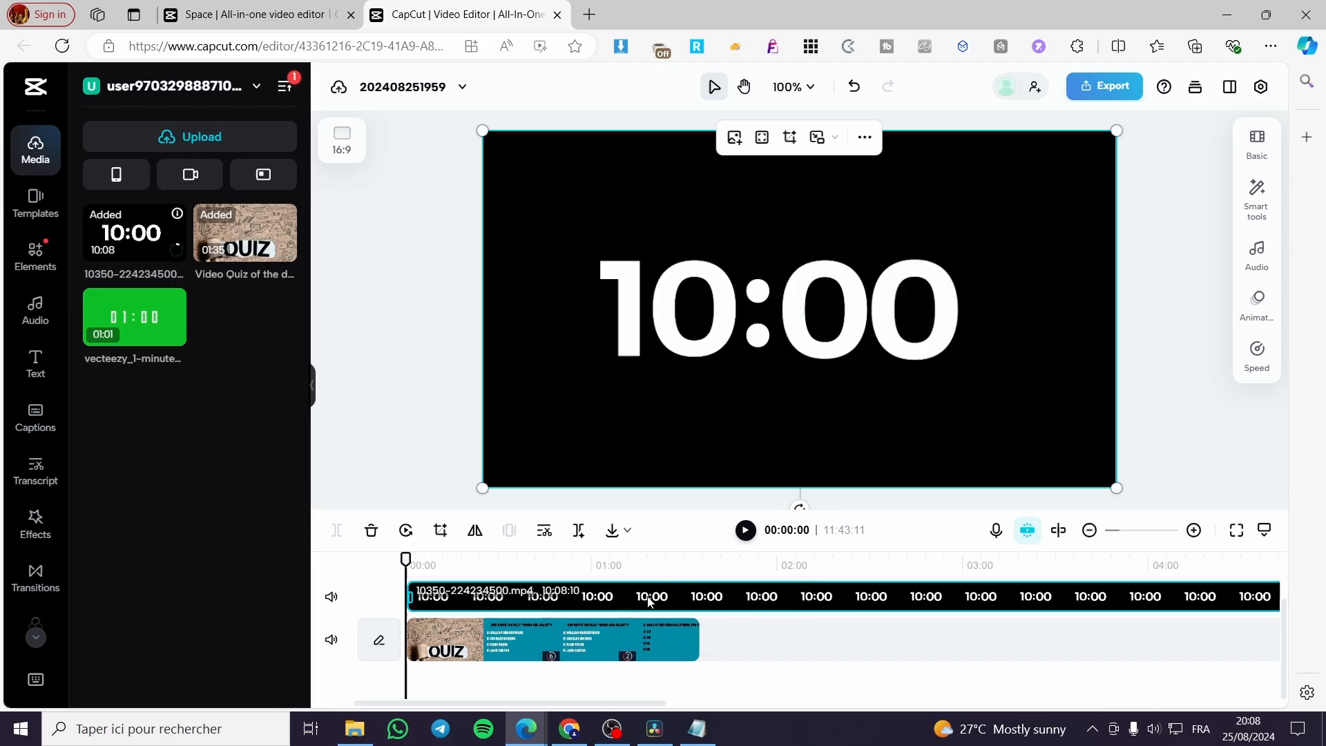
{"action": "mouse_move", "coordinate": [633, 605]}
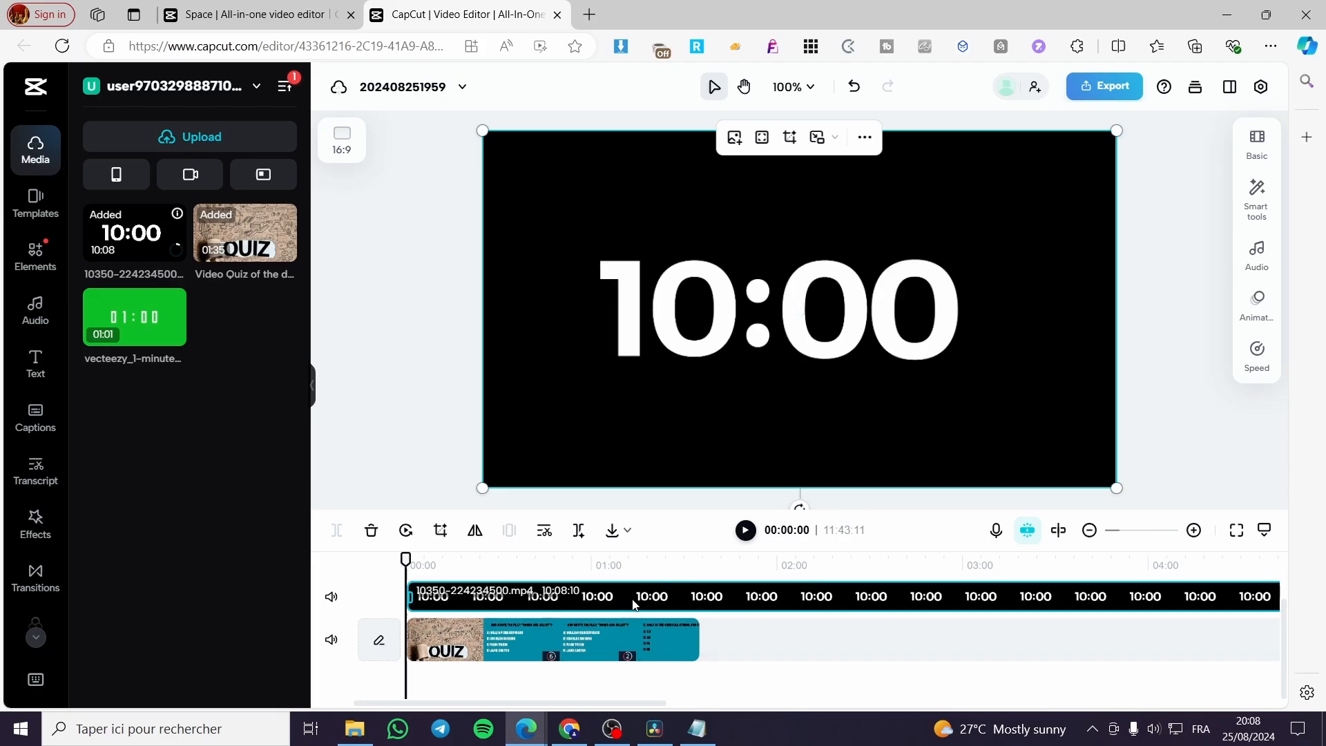
{"action": "mouse_move", "coordinate": [1257, 138]}
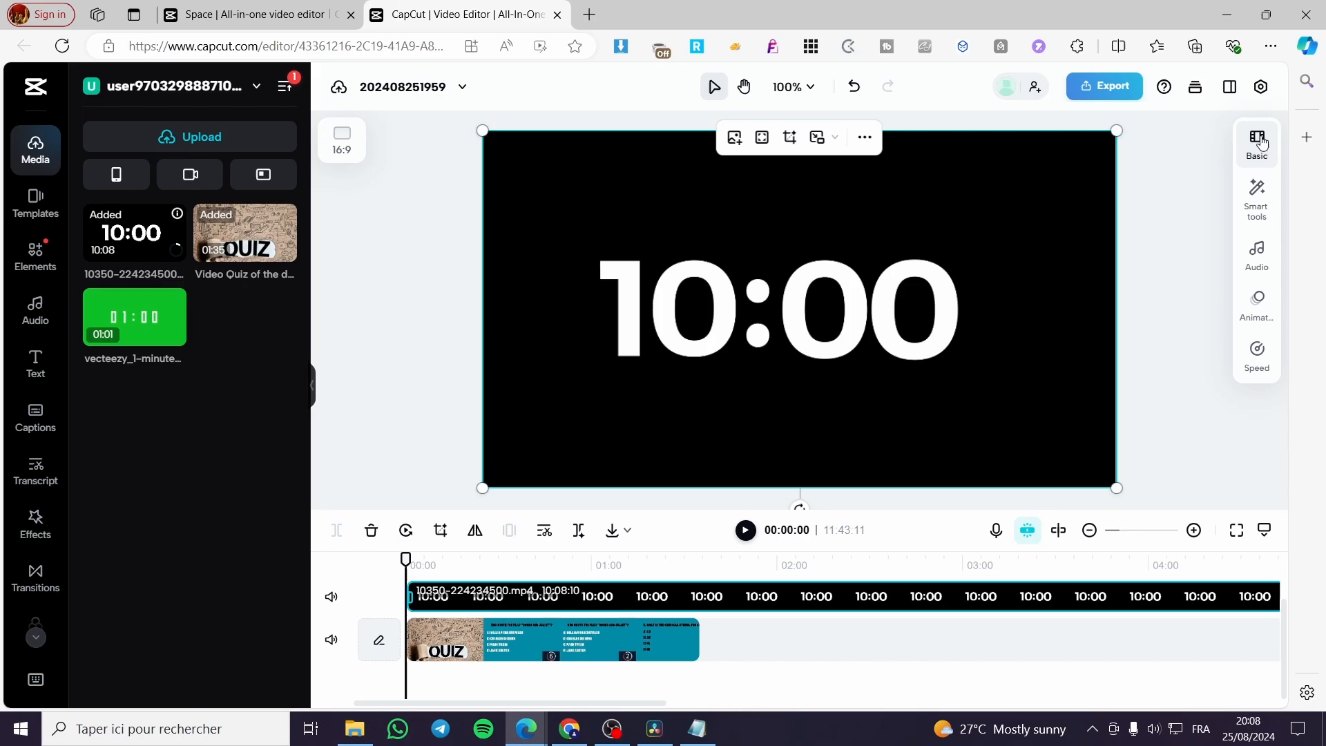
Set the countdown clip's Blend Mode to Screen in the Basic panel
{"action": "left_click", "coordinate": [1256, 139]}
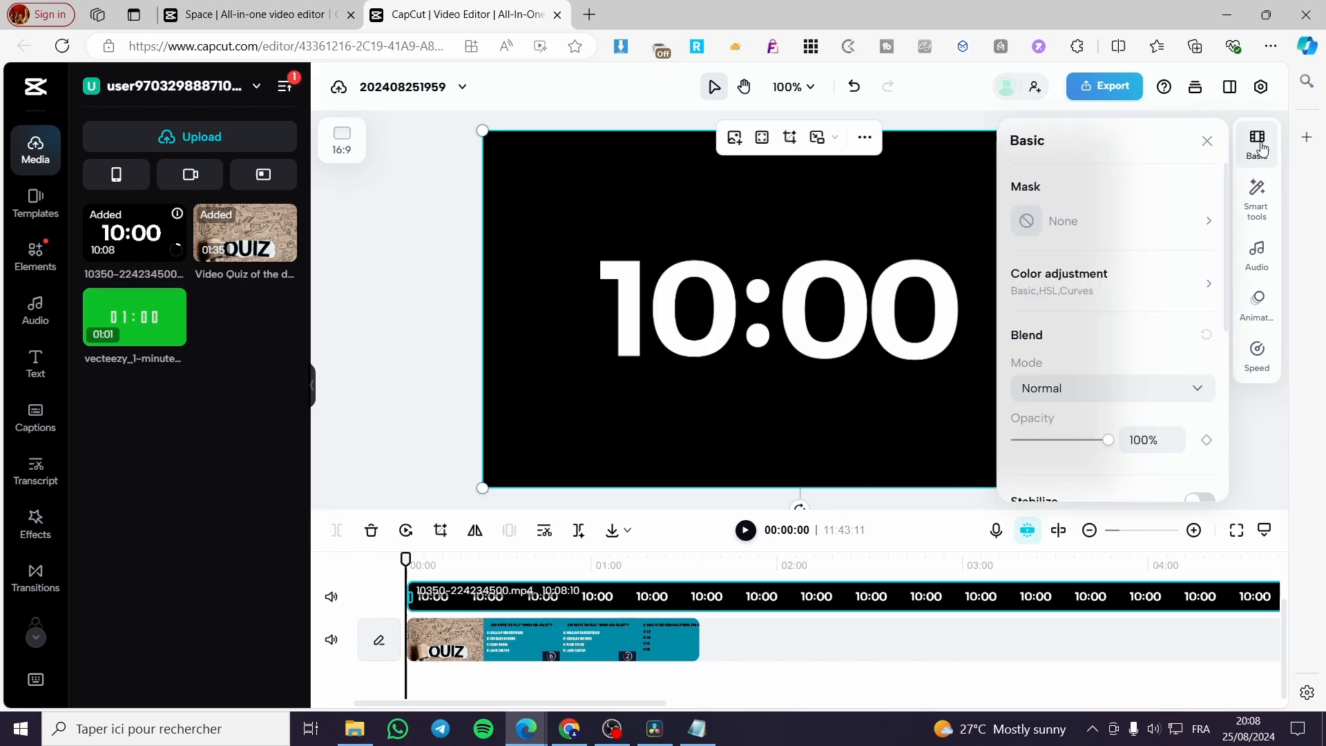
{"action": "mouse_move", "coordinate": [1066, 319]}
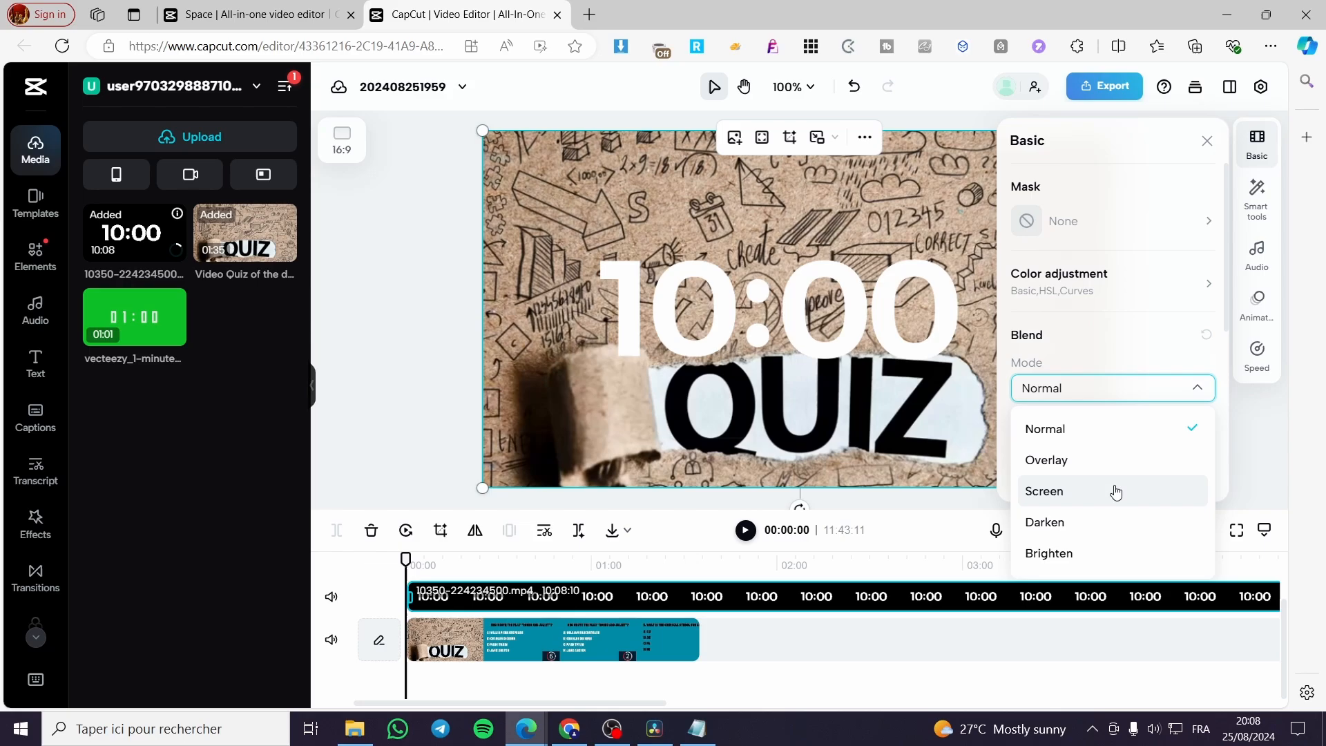
{"action": "left_click", "coordinate": [1043, 490]}
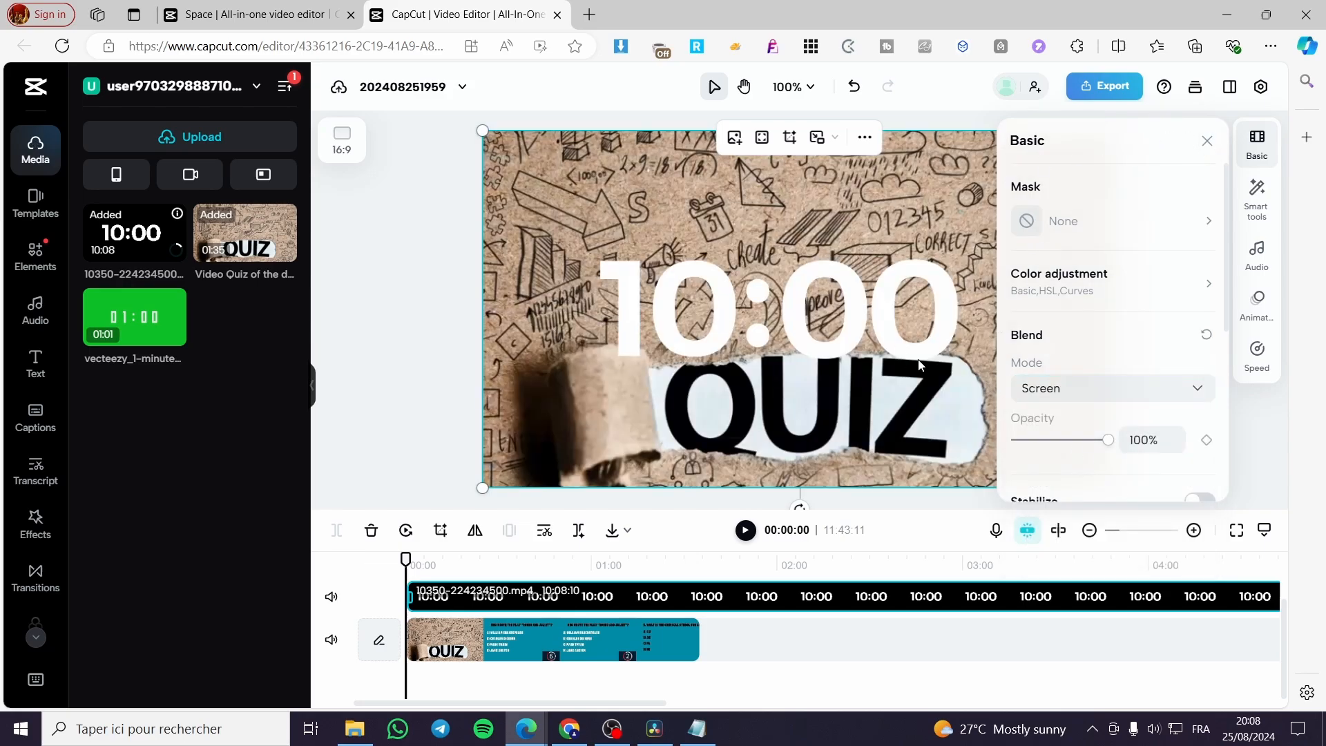
{"action": "left_click", "coordinate": [1207, 141]}
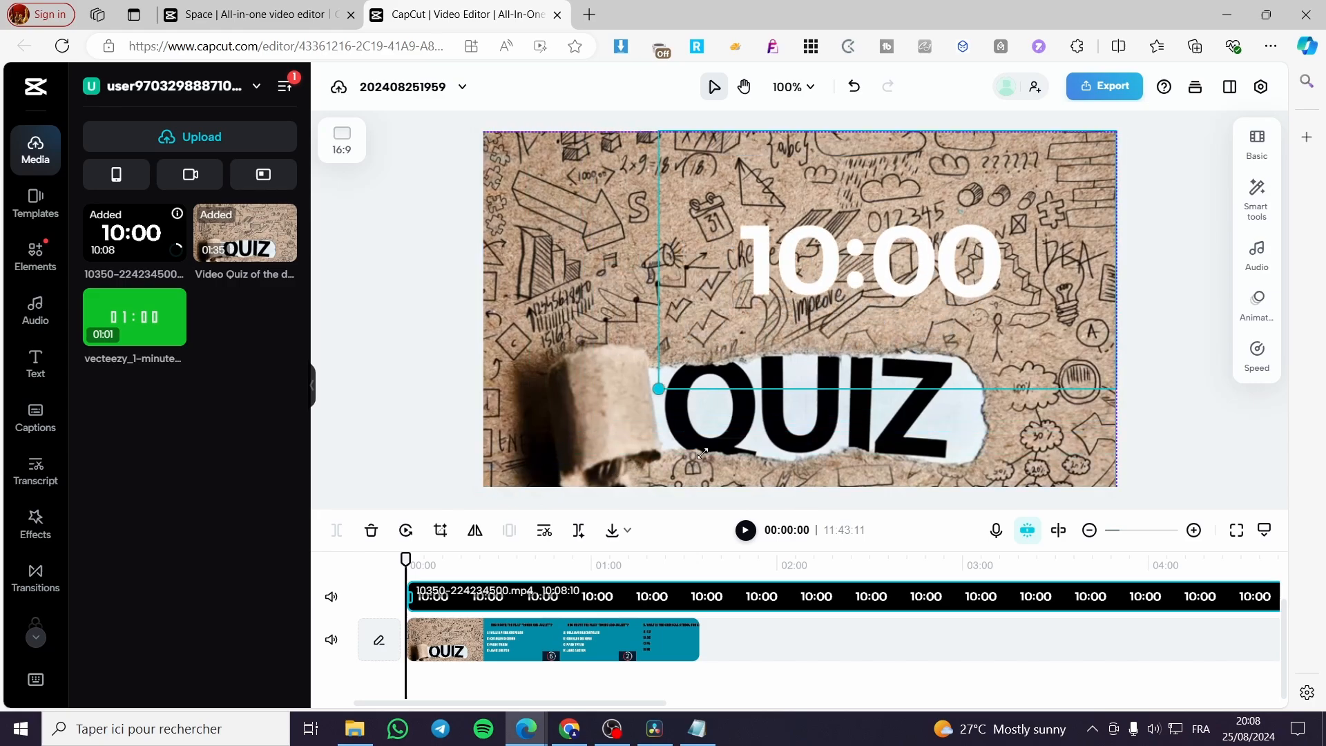
Drag the countdown into the top-right corner, then play and pause to preview
{"action": "left_click_drag", "start_coordinate": [658, 388], "coordinate": [935, 232]}
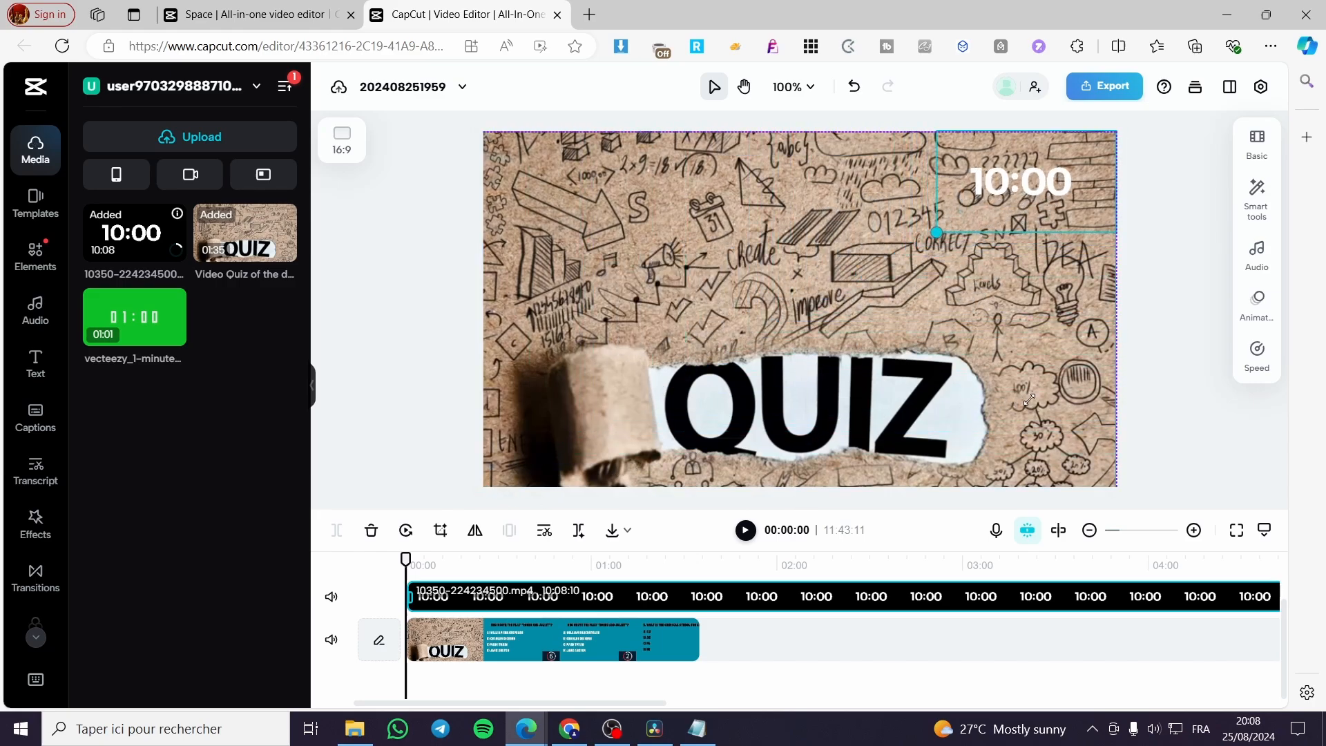
{"action": "left_click", "coordinate": [745, 530]}
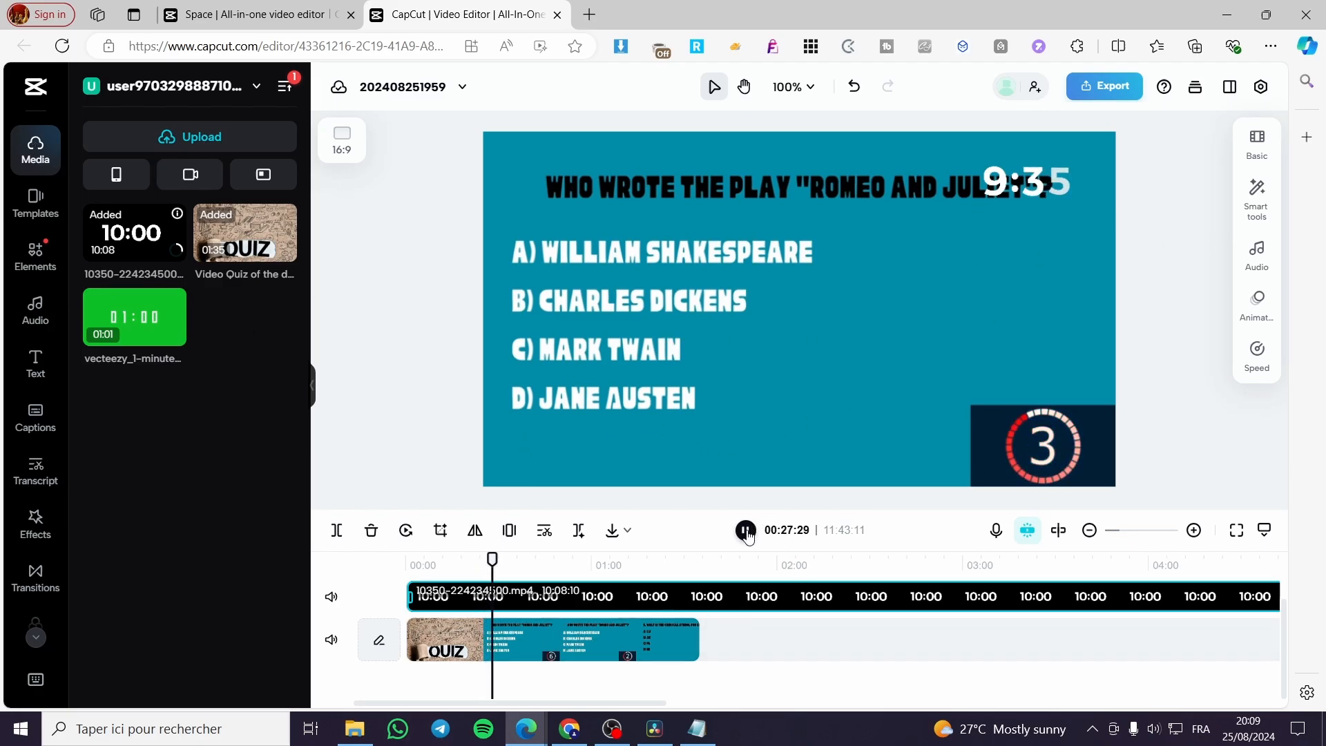
{"action": "left_click", "coordinate": [745, 530]}
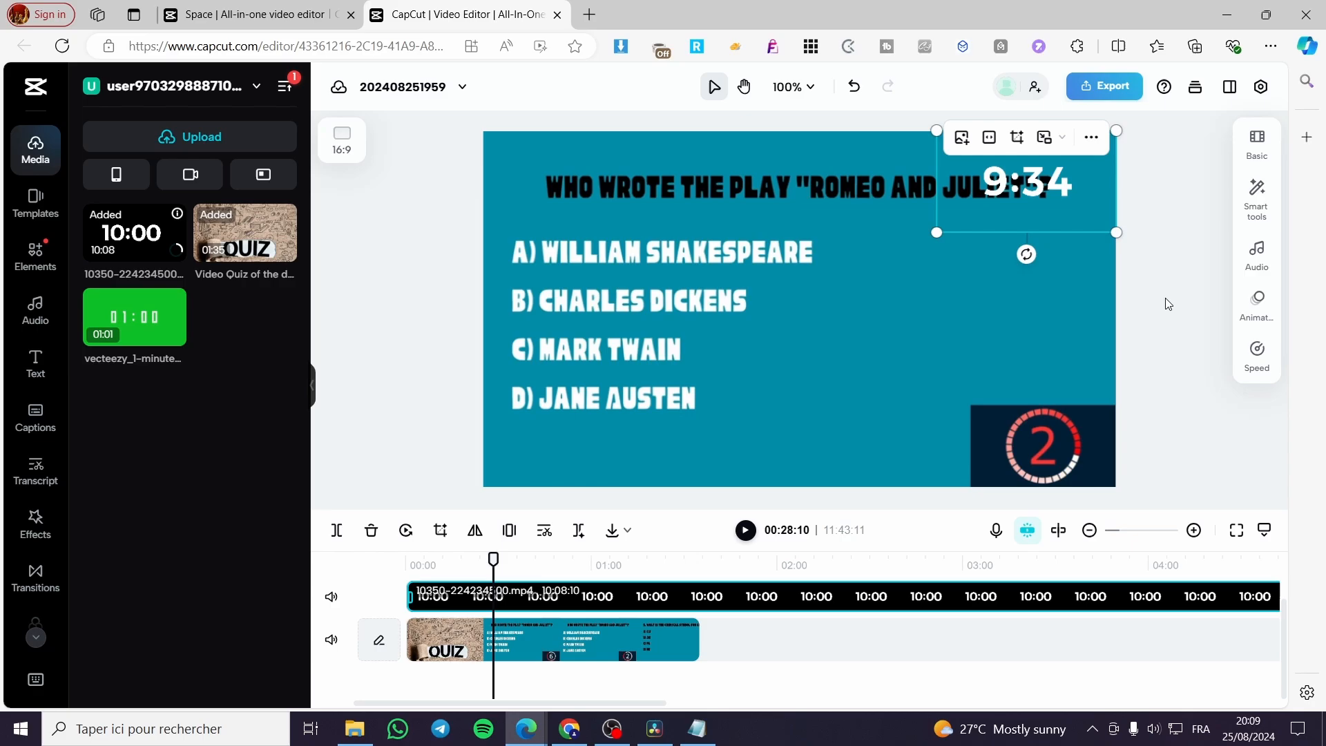